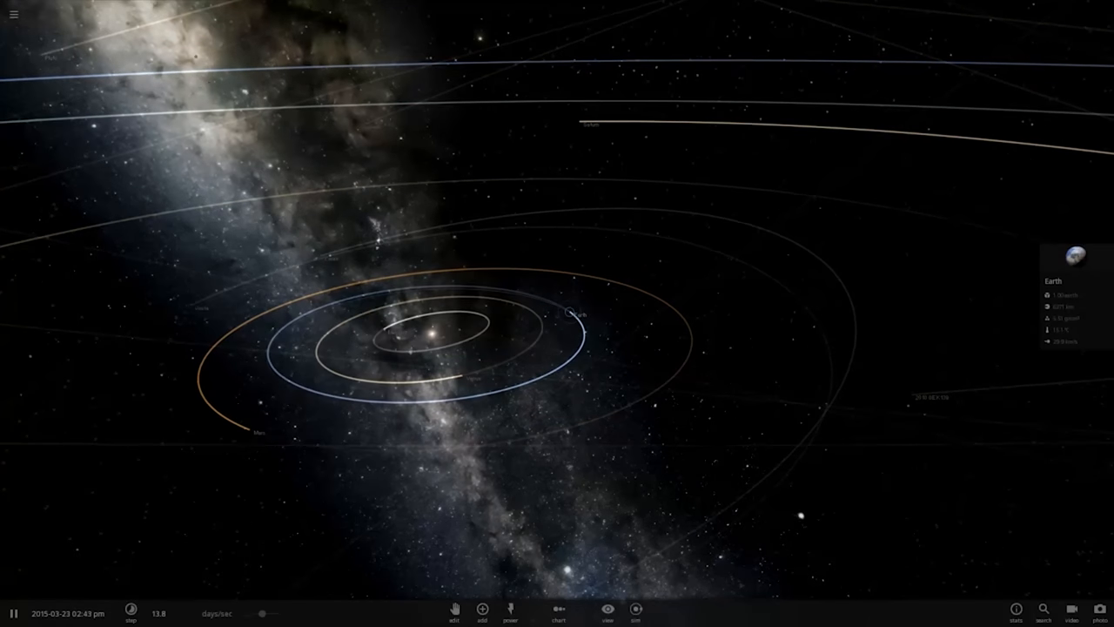
Load a saved simulation featuring Earth from the main menu's Open list.
click(13, 14)
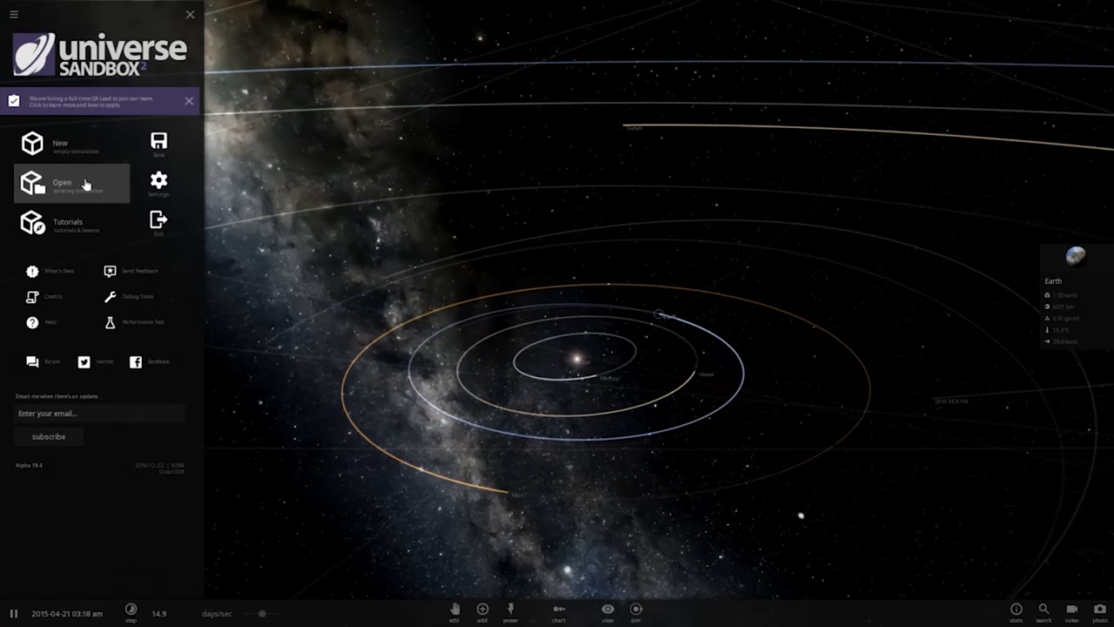
click(72, 183)
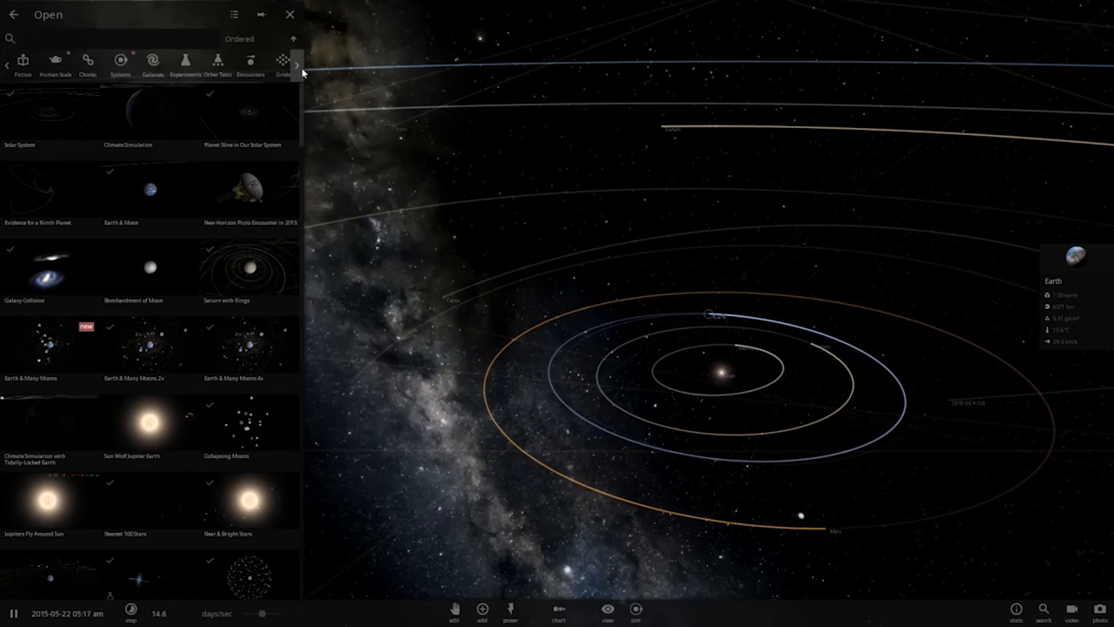
click(296, 65)
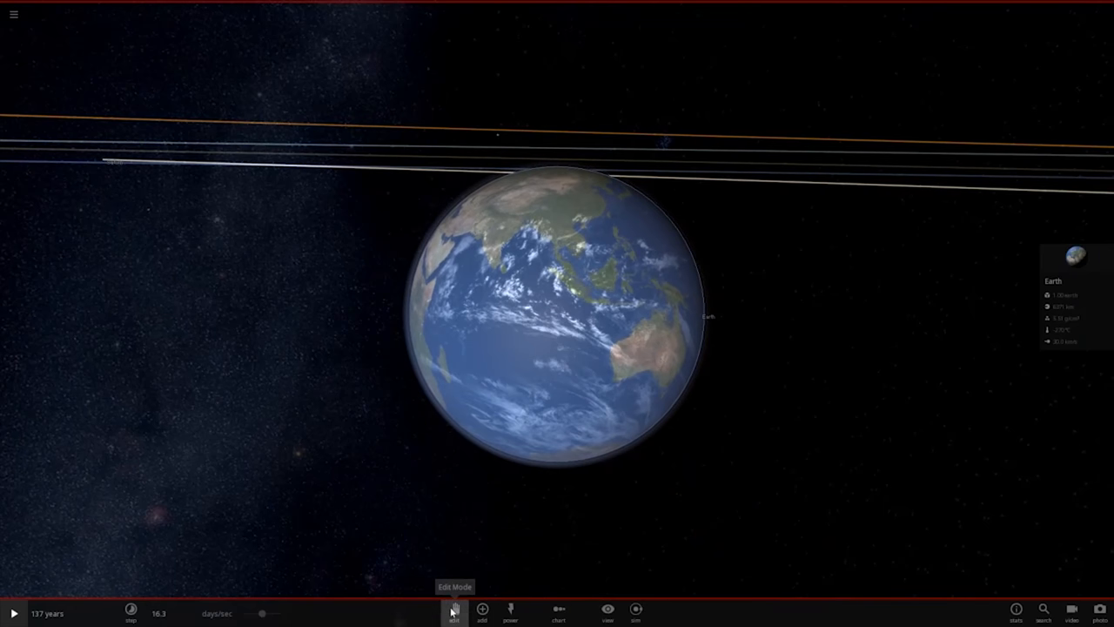
Switch into Edit mode to select Earth and reach its surface temperature property.
click(453, 610)
text(0)
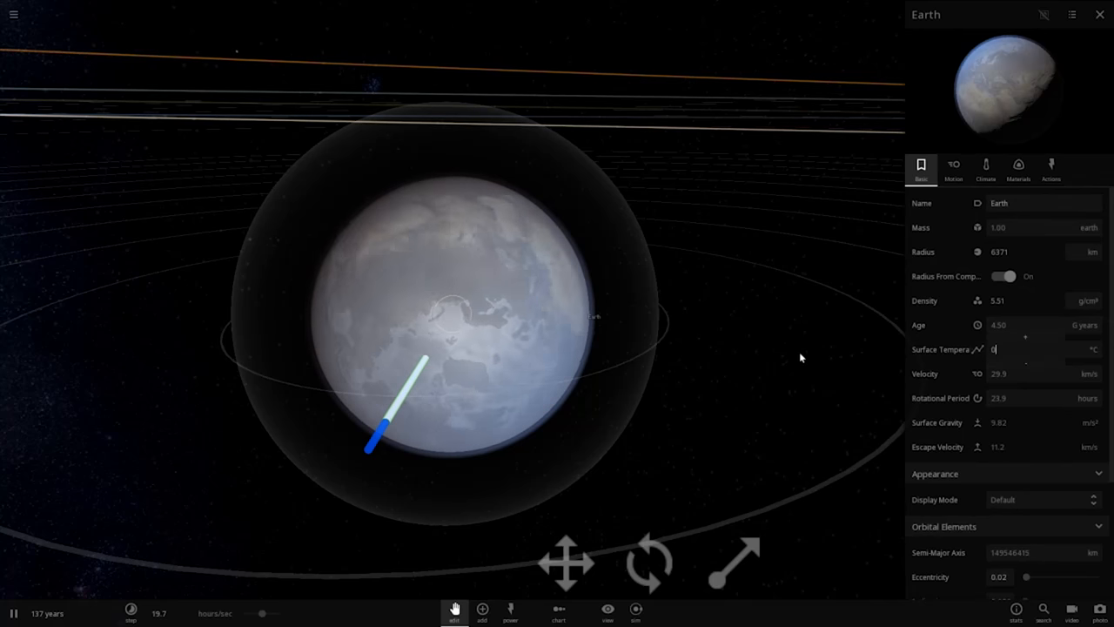
Apply the 0 °C surface temperature and confirm Enable Climate is On for Earth.
click(1100, 15)
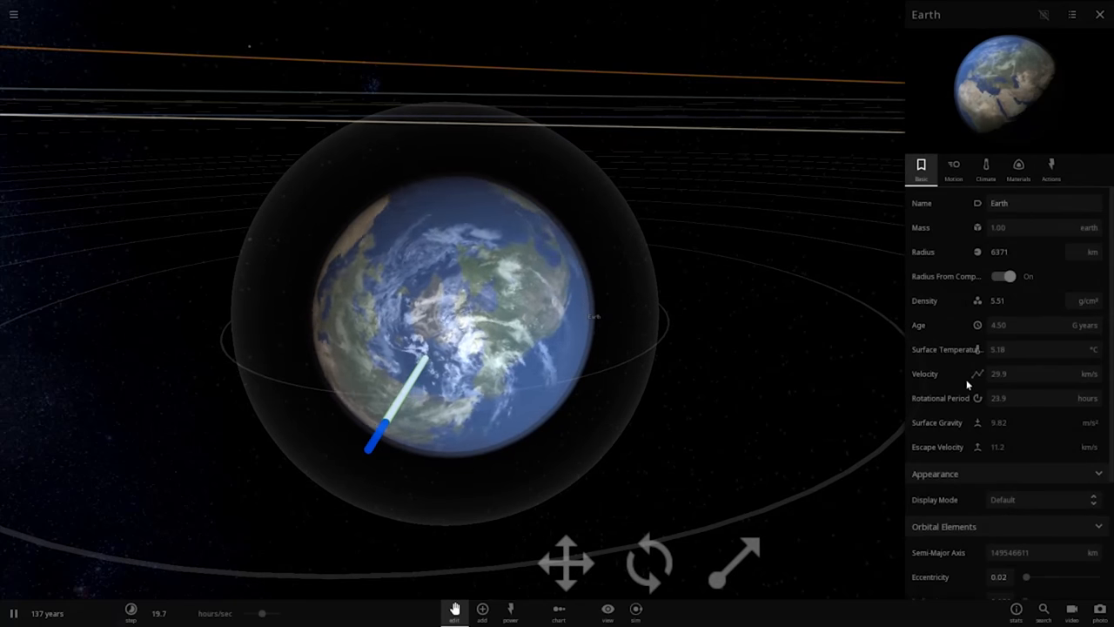
click(987, 167)
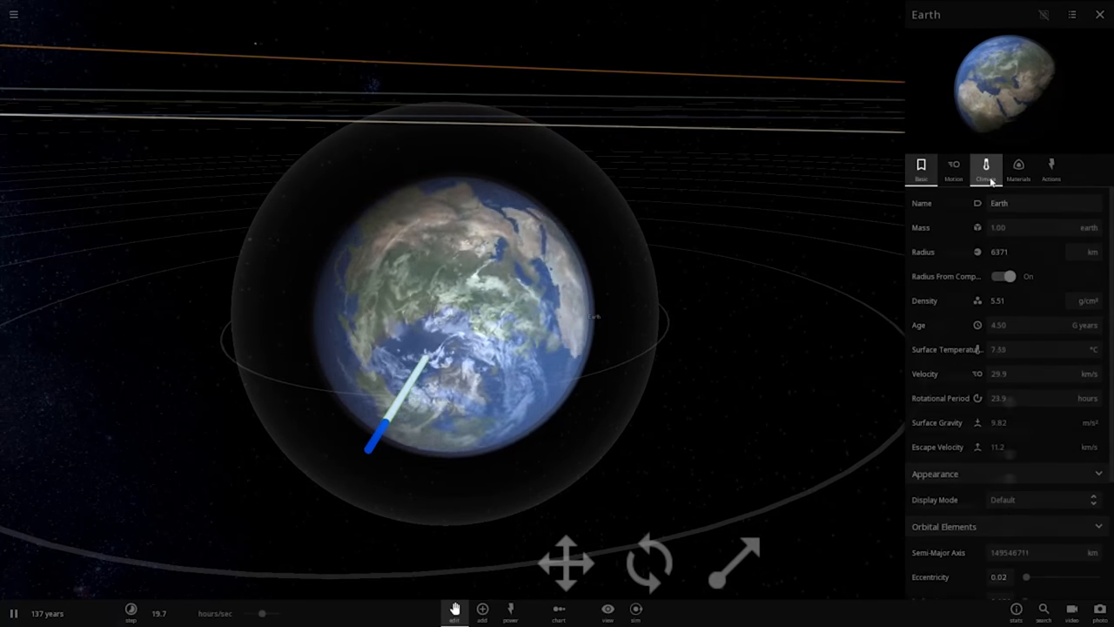
click(985, 165)
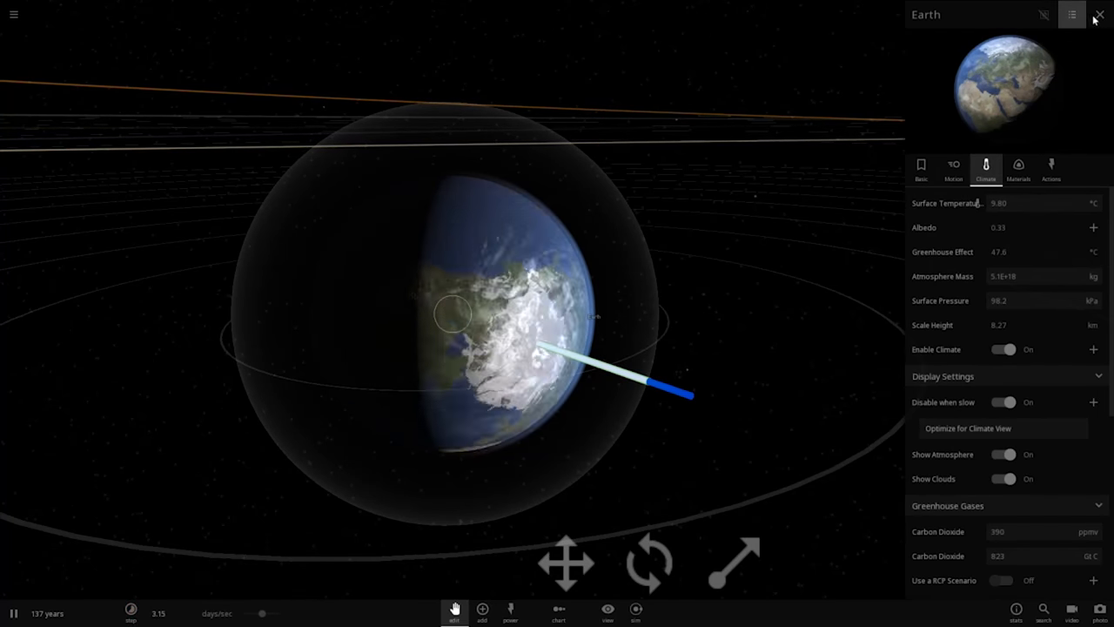
click(1100, 14)
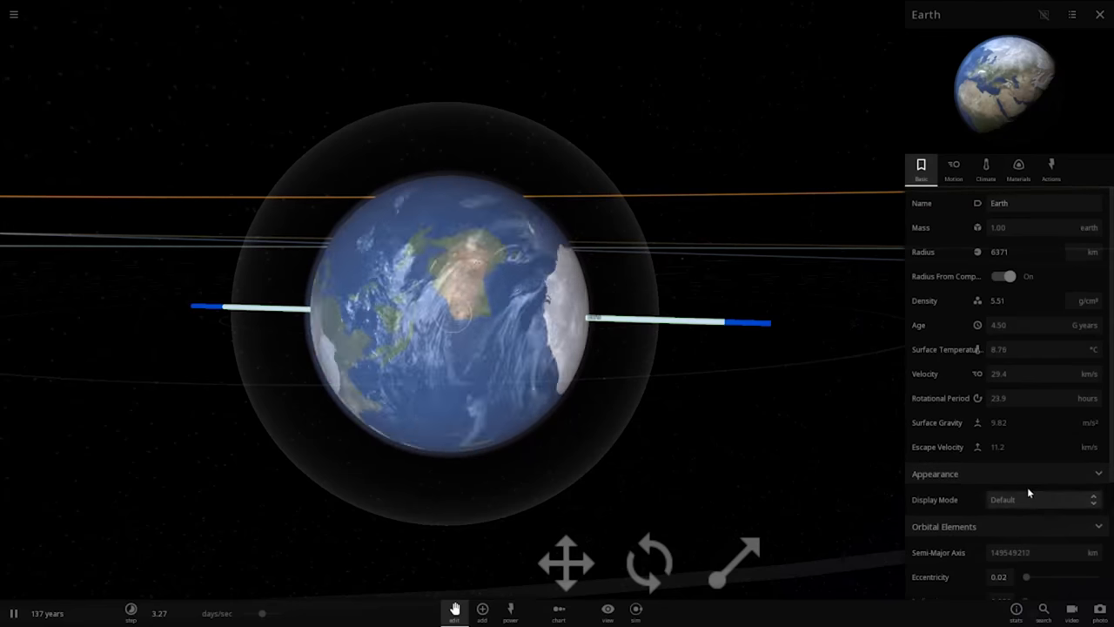
Keep Earth's Default display mode, review its Climate settings, and close the properties panel.
click(1042, 499)
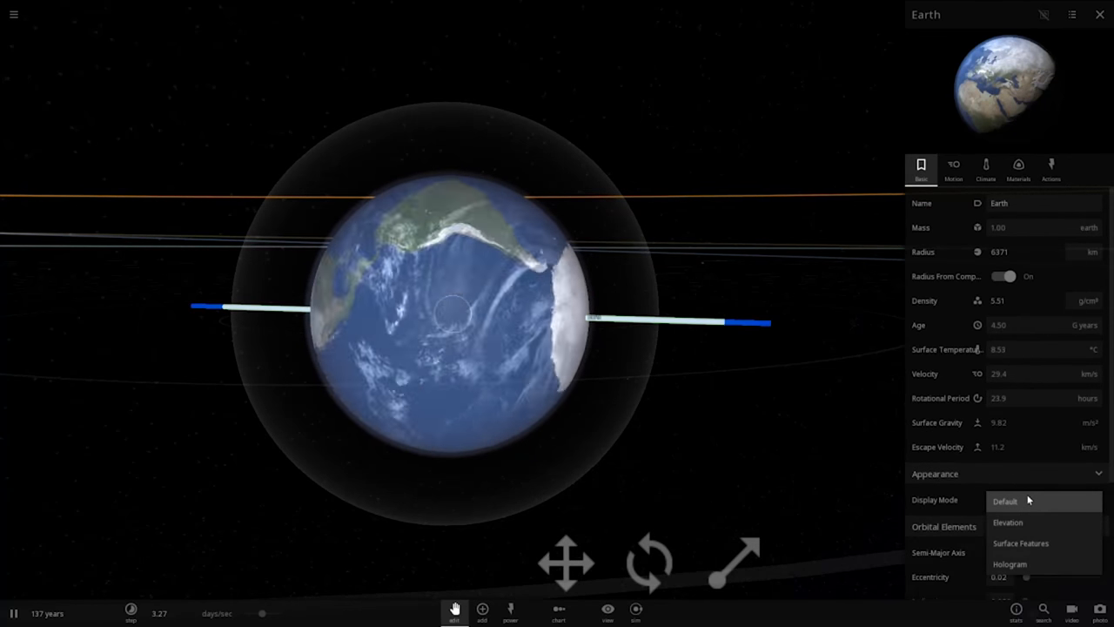
click(1004, 500)
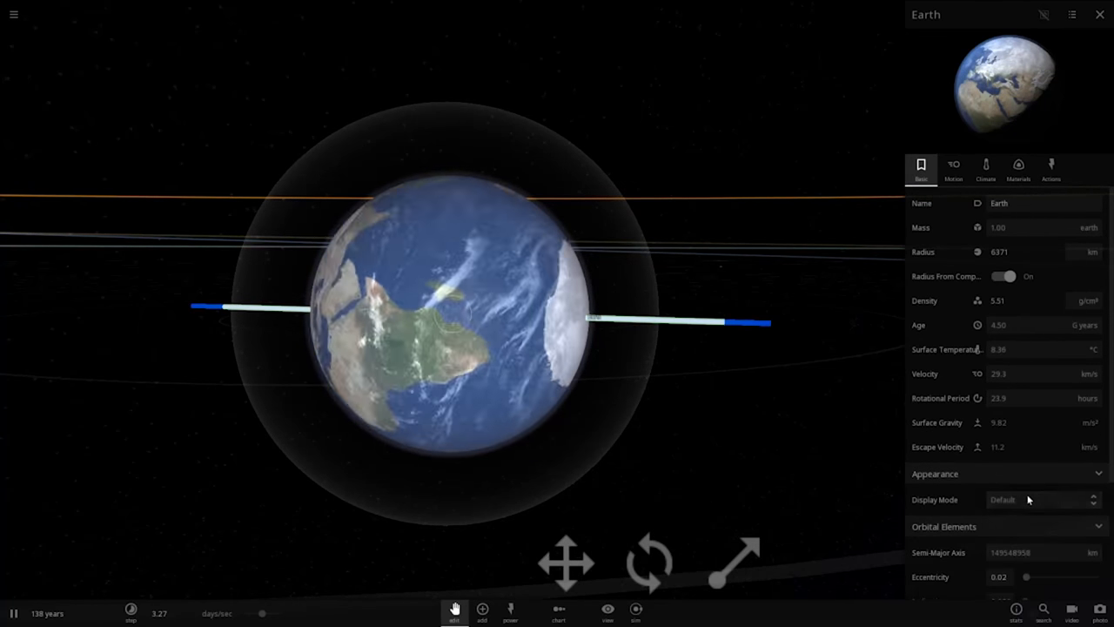
click(985, 165)
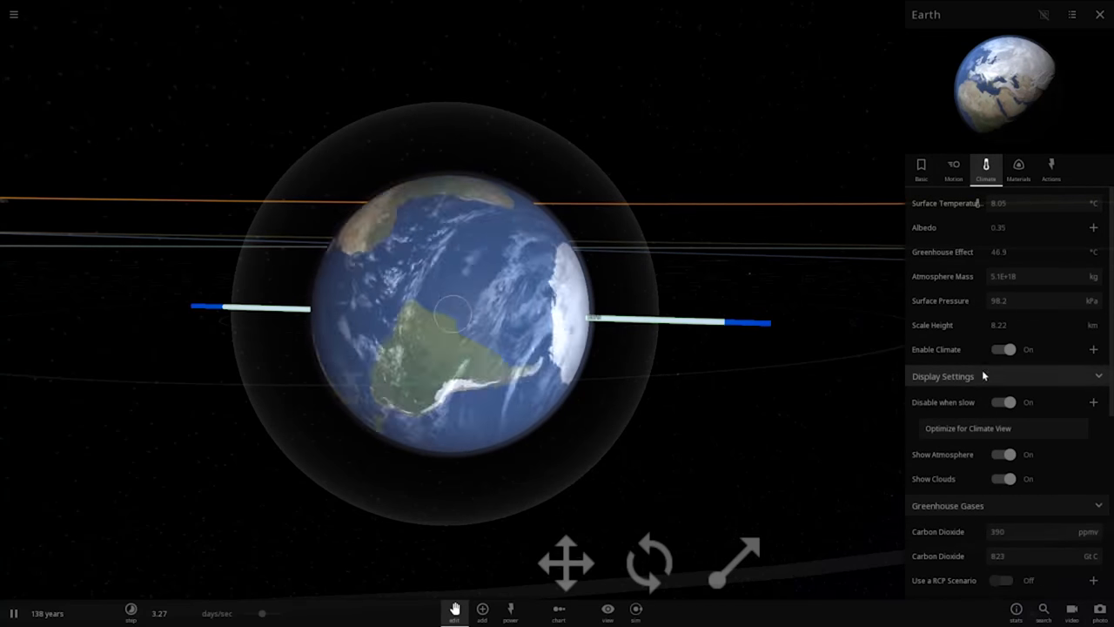
click(1003, 401)
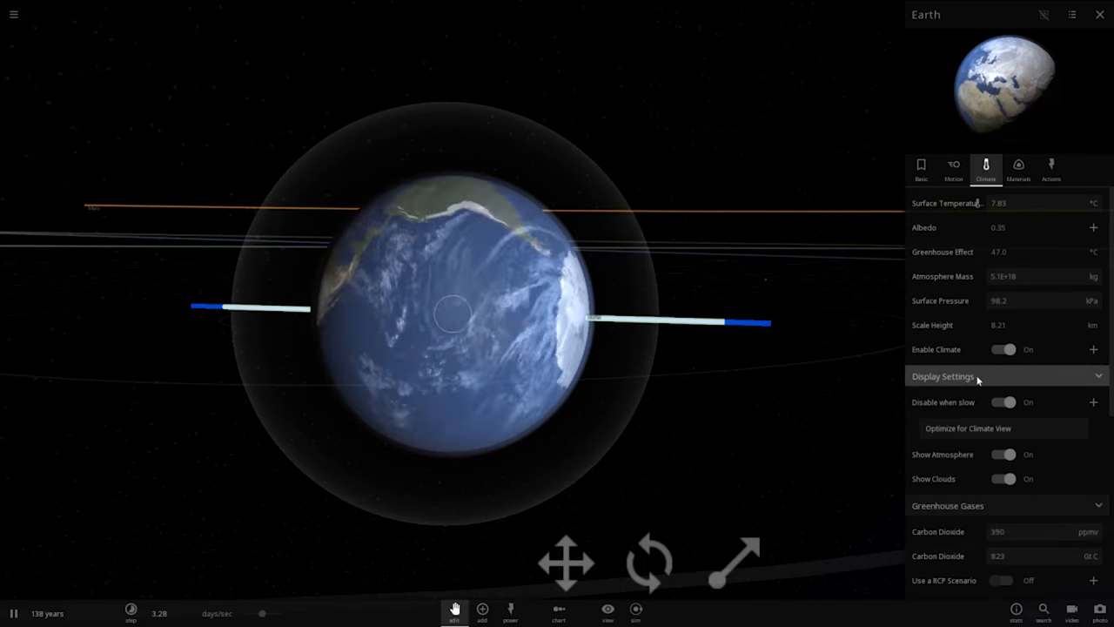
scroll(down, 3)
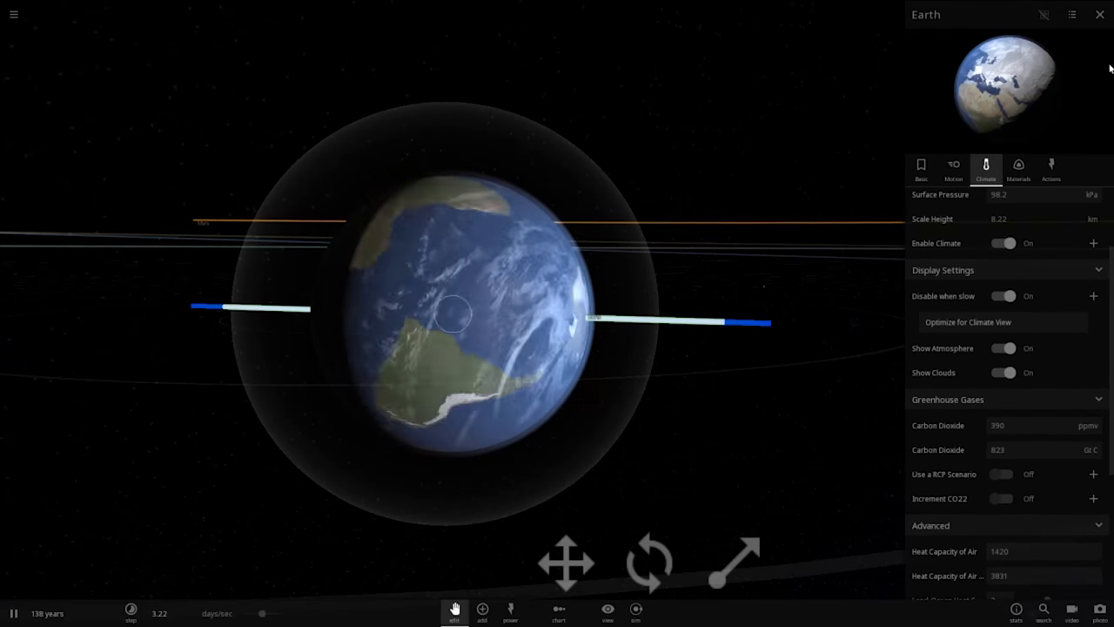
click(1099, 14)
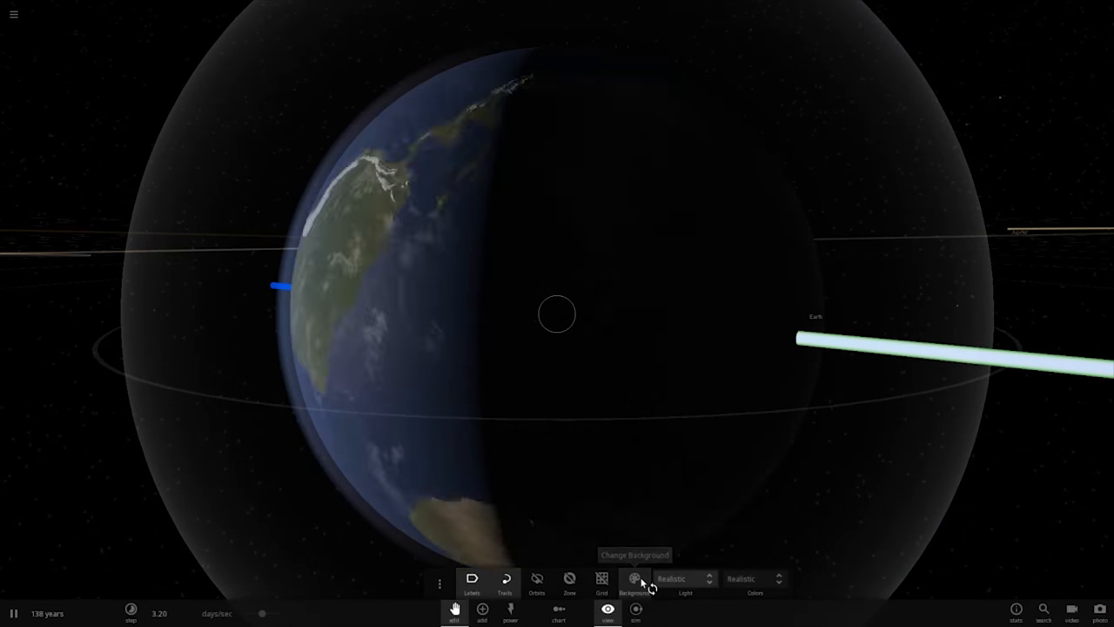
click(685, 578)
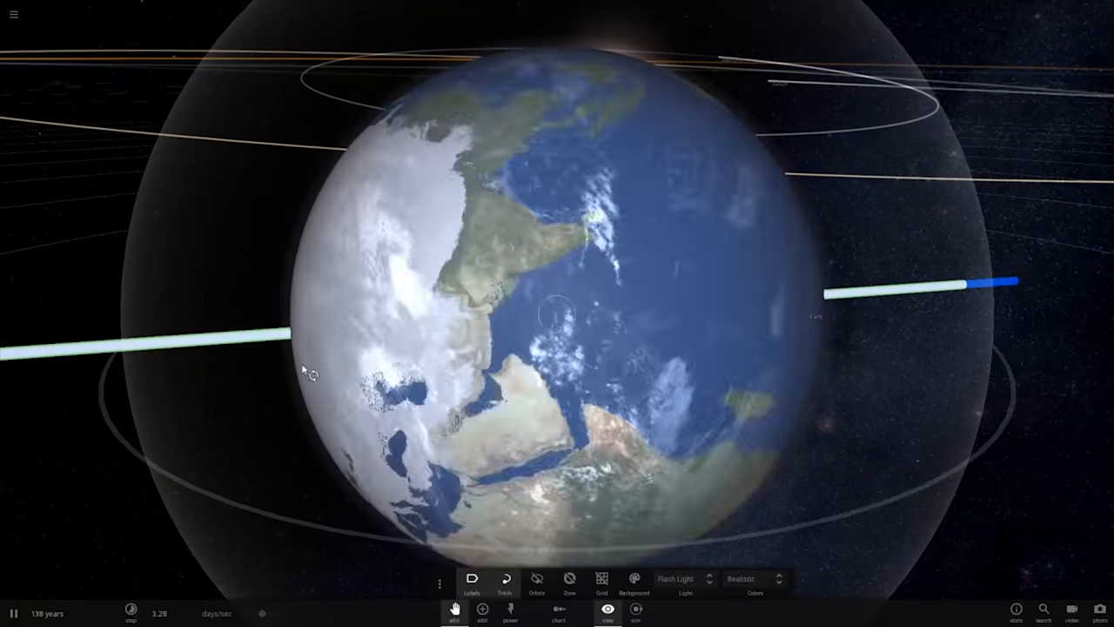
Orbit the camera to Earth's pole to view the ice cap, then back to a side view.
drag(304, 370, 190, 402)
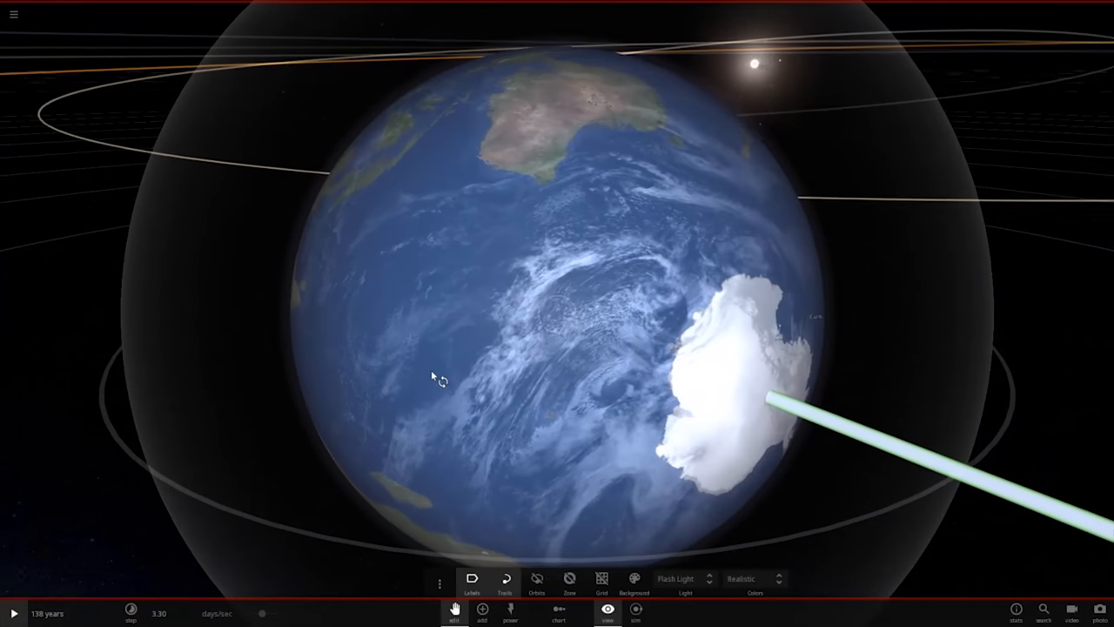
drag(435, 376, 683, 348)
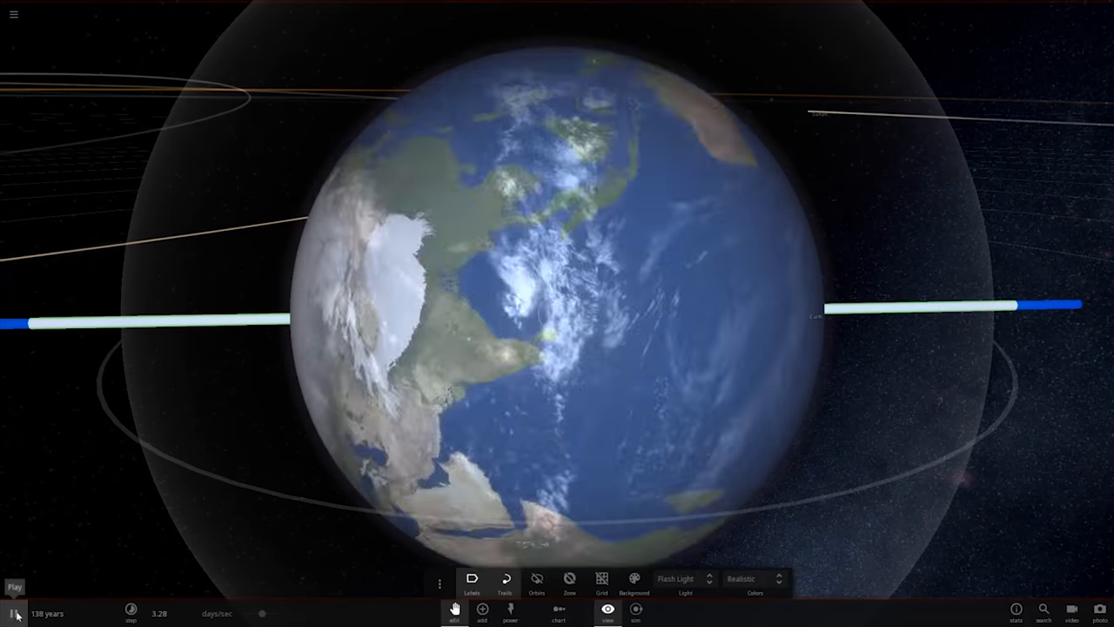
Resume the simulation with the Play control so the tilted Earth keeps evolving.
click(14, 586)
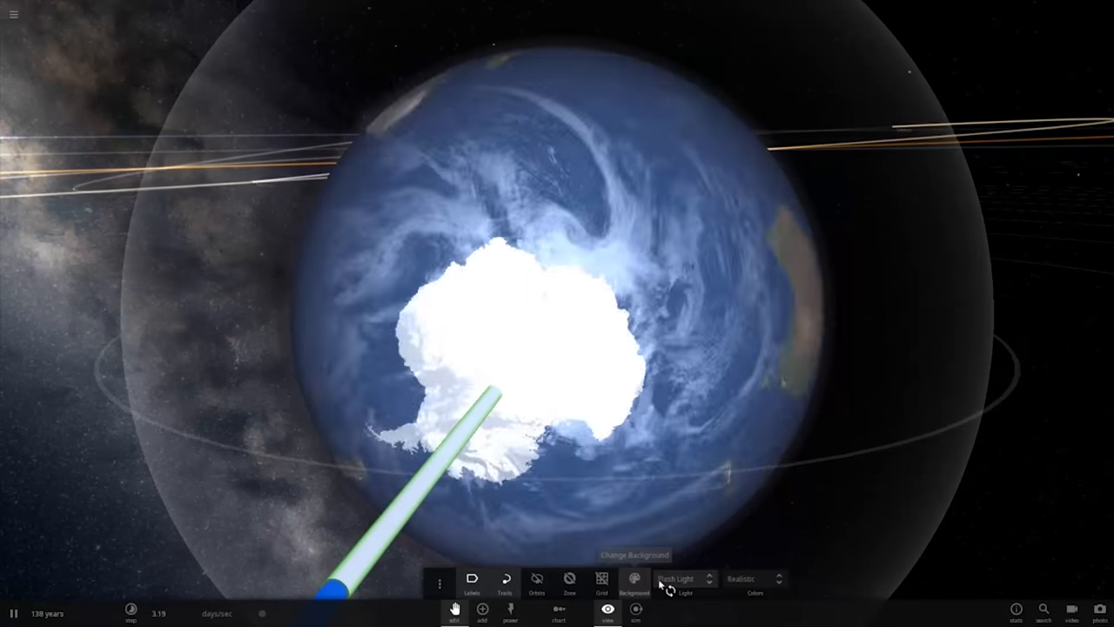
Change the scene lighting from Flash Light to Realistic sunlight.
click(685, 578)
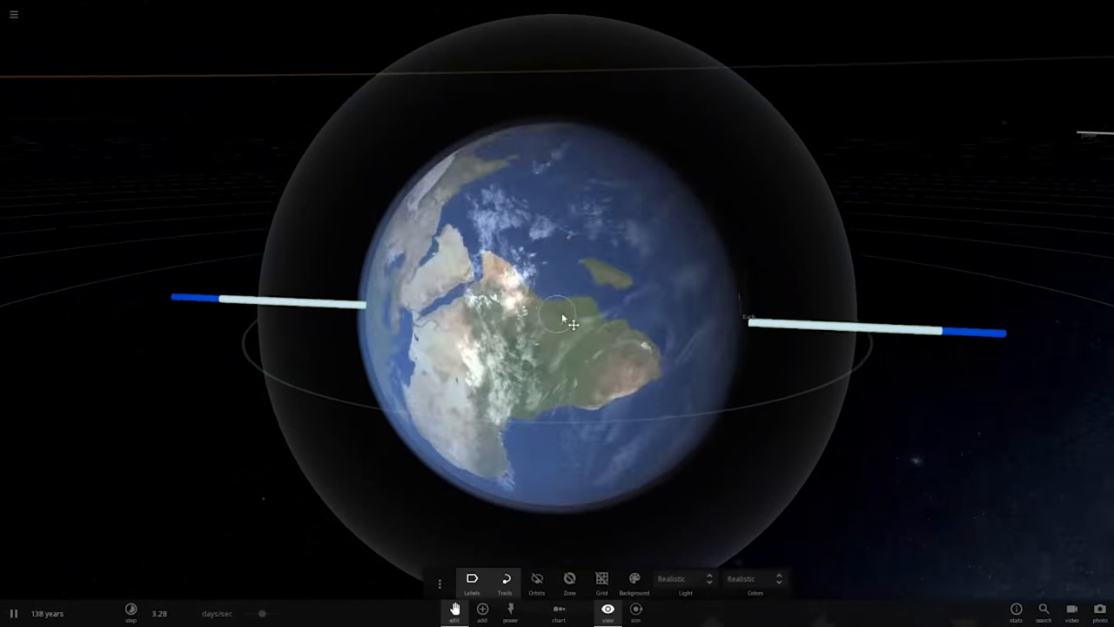
Orbit the view around the tilted Earth as the simulation advances toward 152 years.
drag(570, 318, 622, 315)
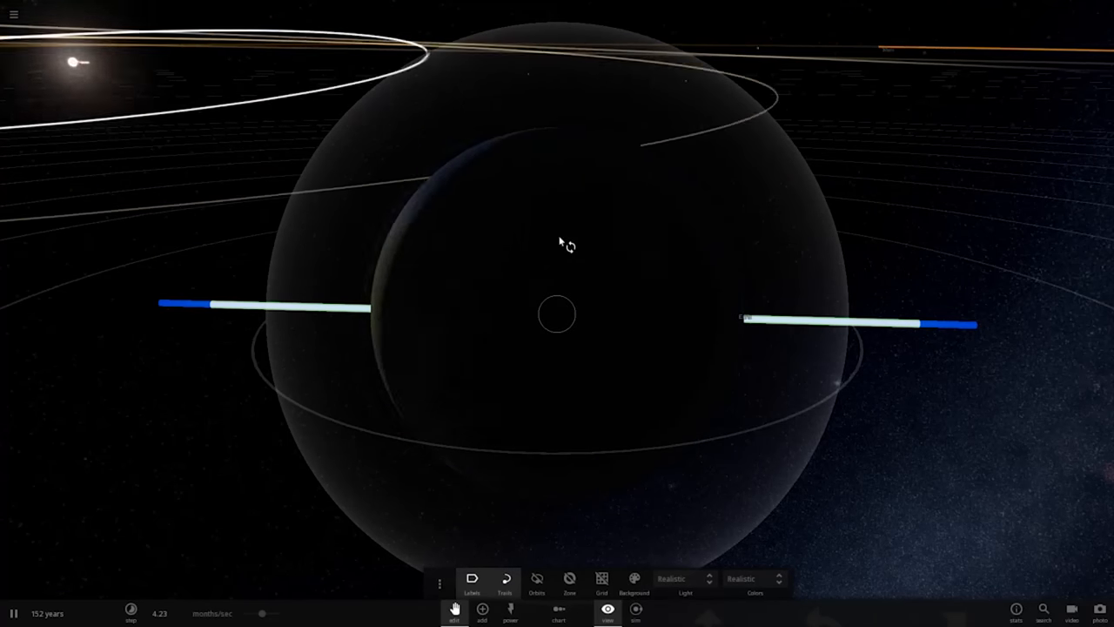
Pause at 153 years, rotate the globe and zoom out to check the continents are green.
click(14, 613)
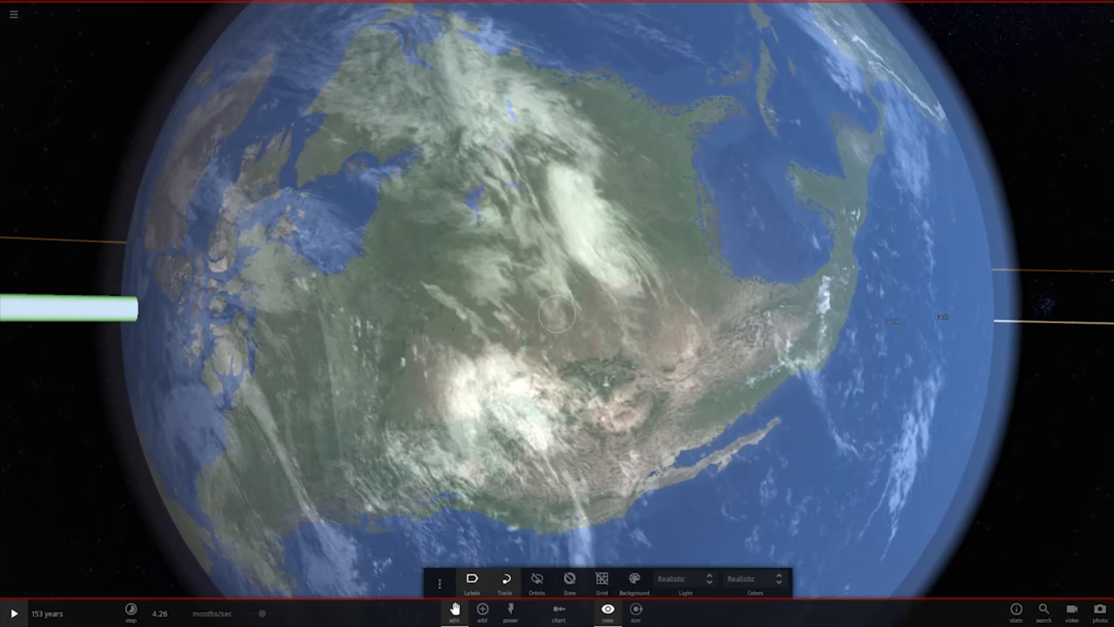
mouse_move(656, 263)
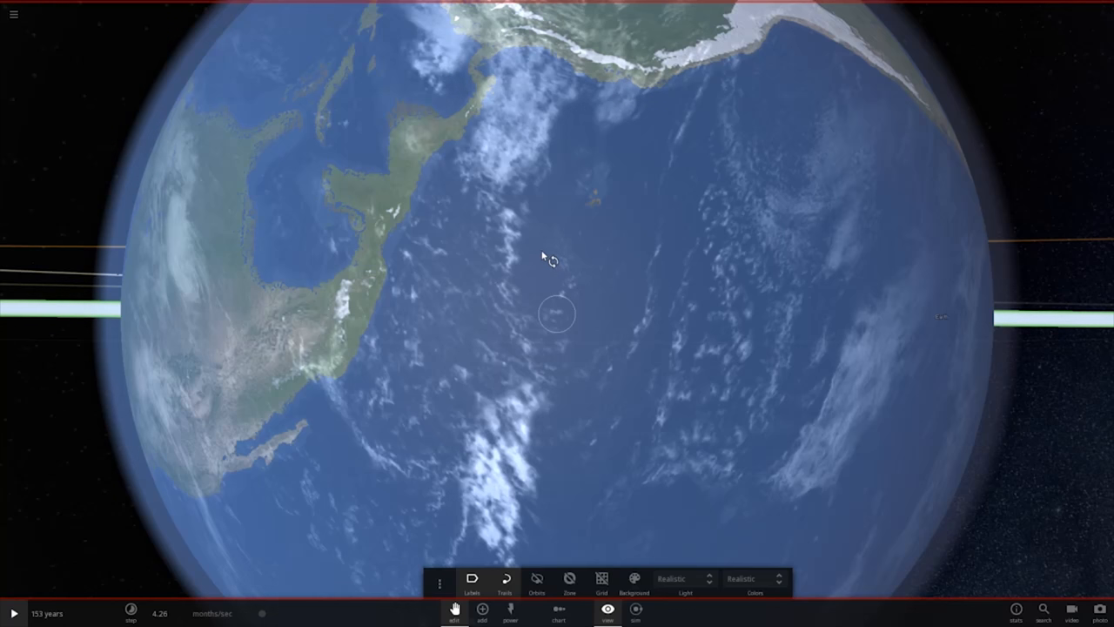
mouse_move(553, 252)
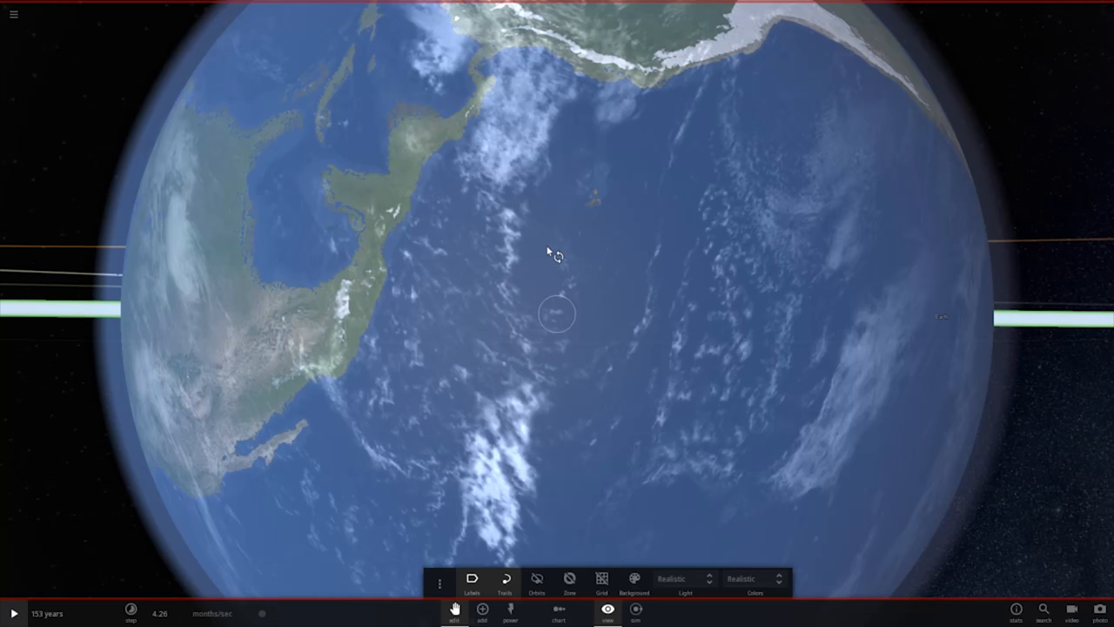
mouse_move(550, 255)
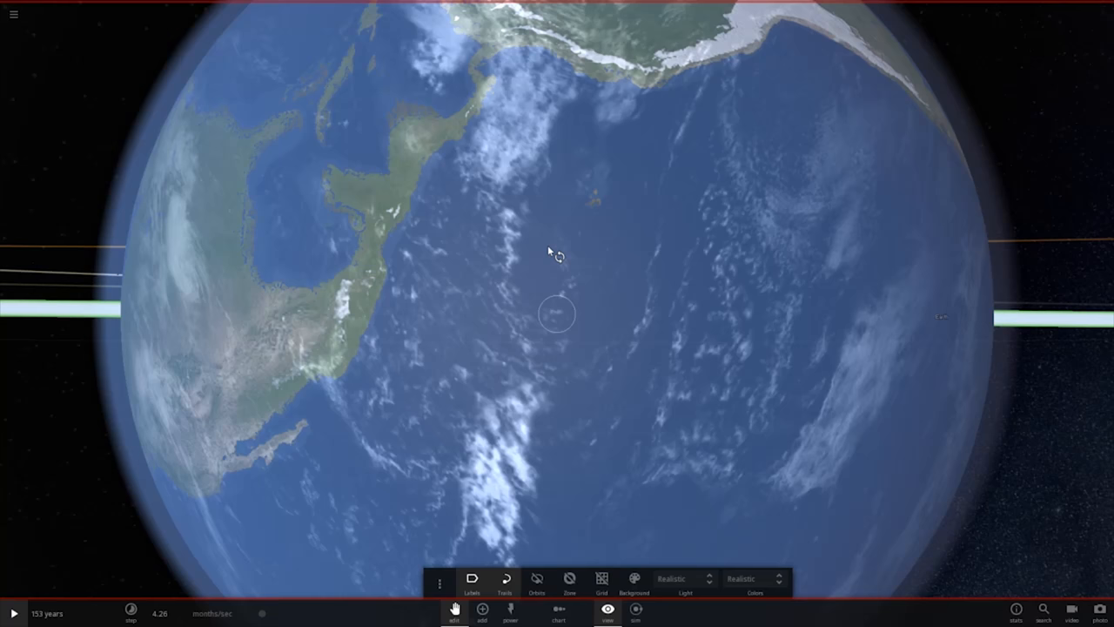
mouse_move(540, 246)
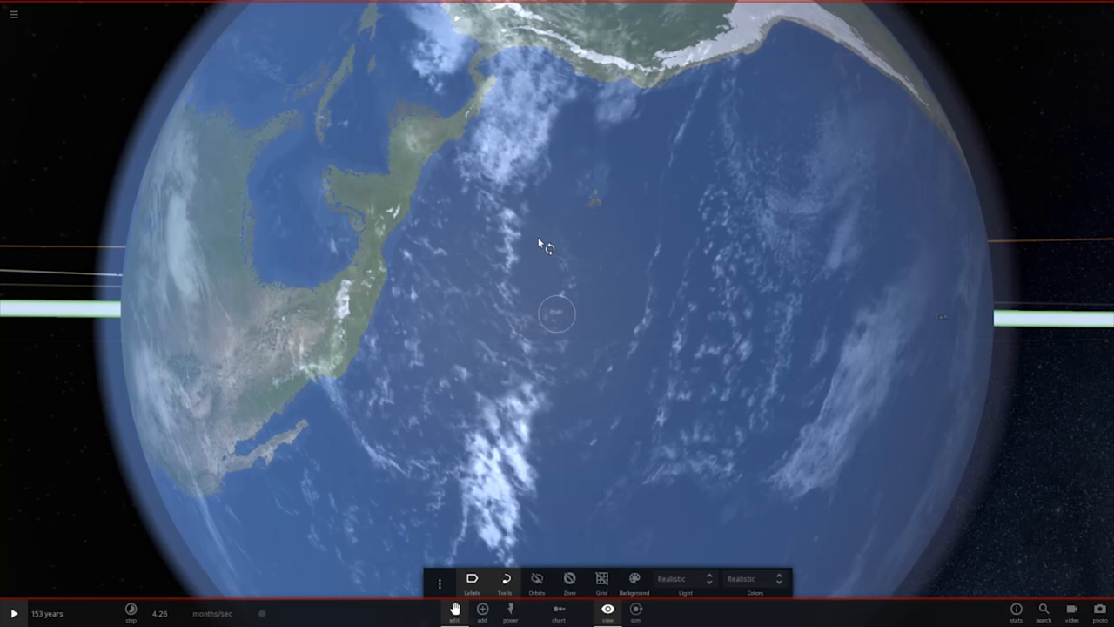
mouse_move(541, 236)
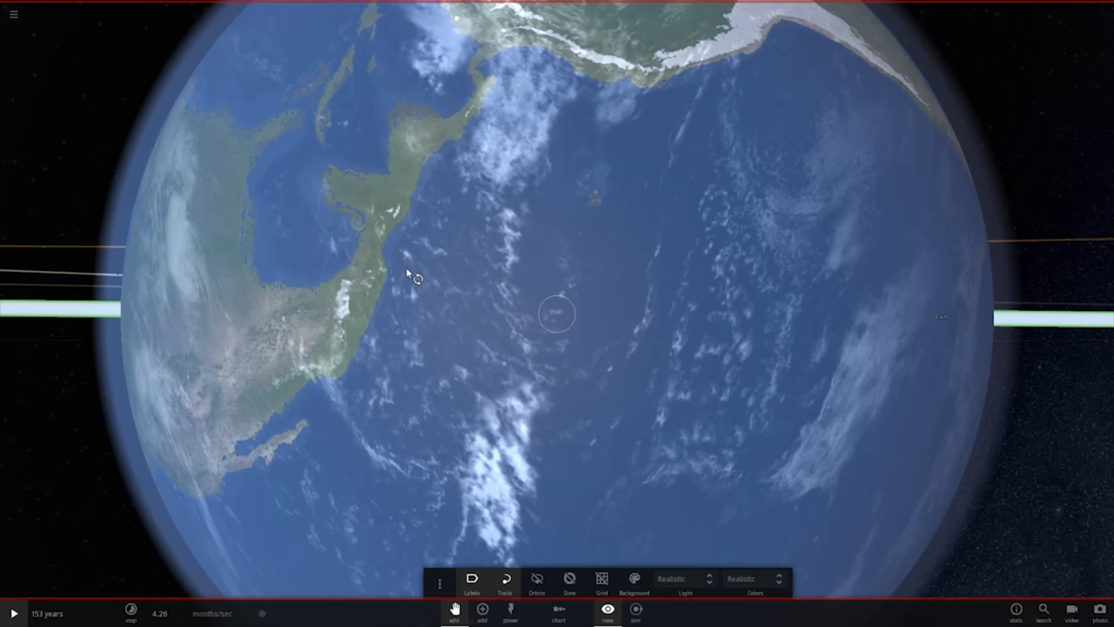
drag(414, 274, 466, 292)
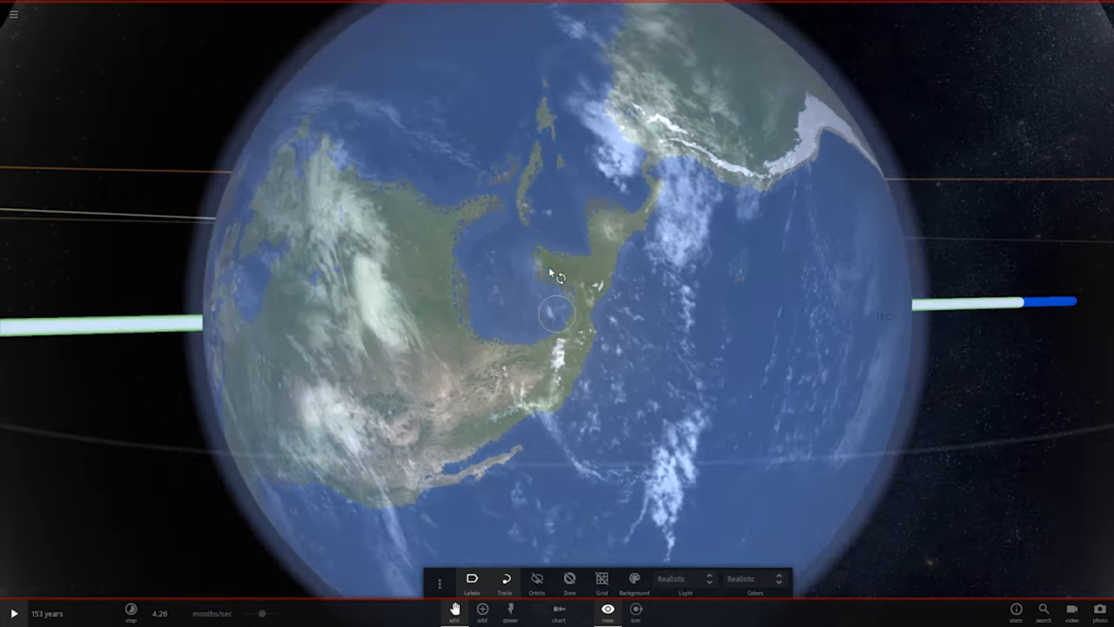
scroll(down, 3)
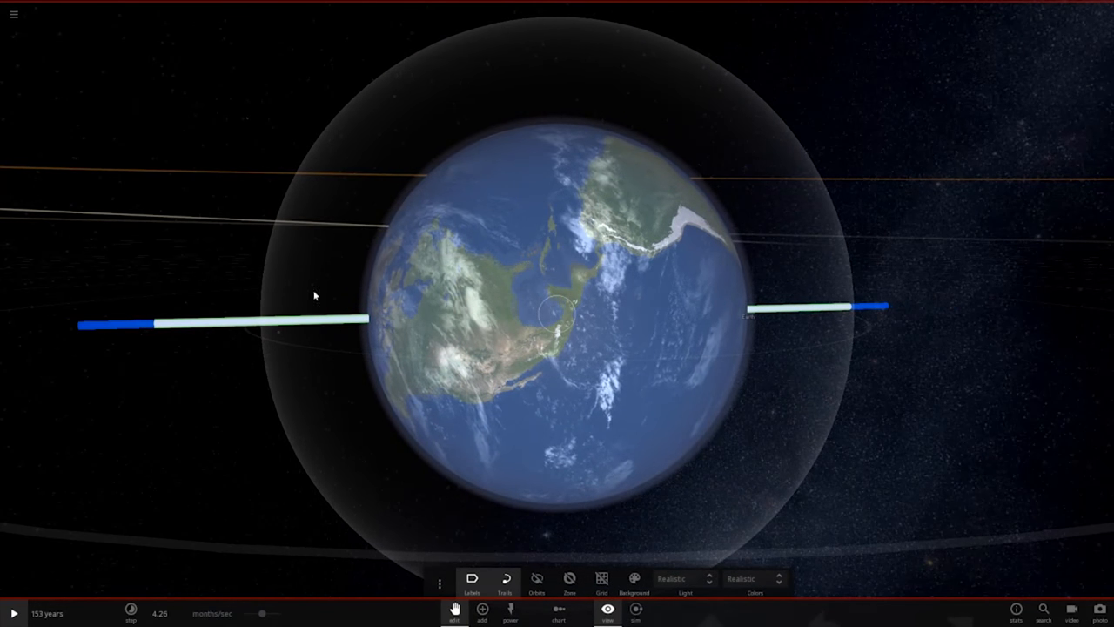